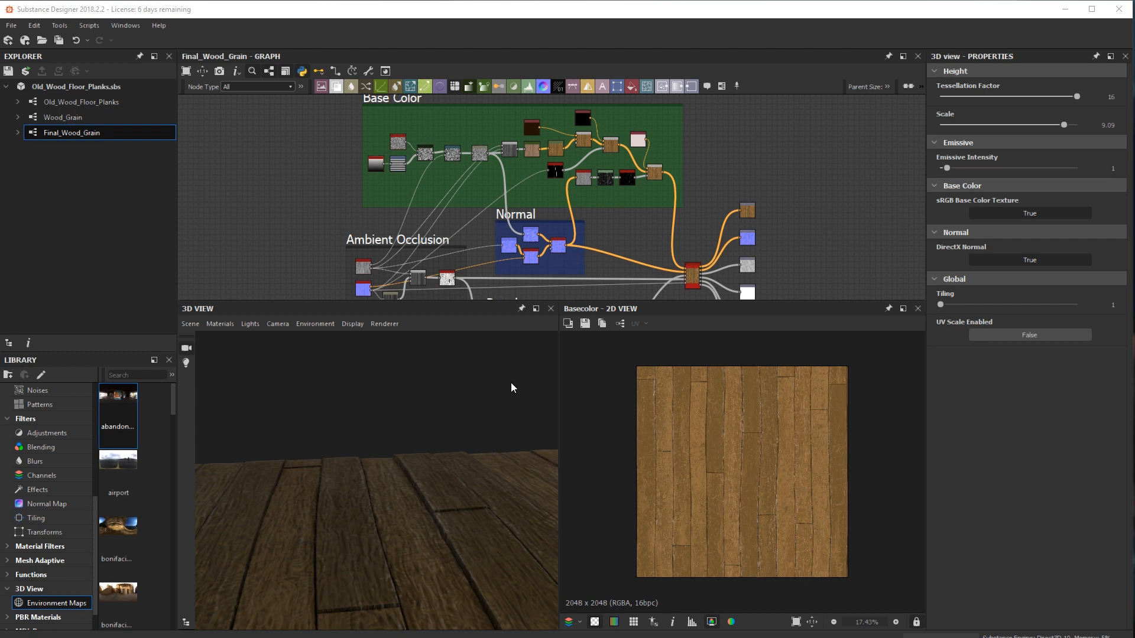
pyautogui.moveTo(432, 466)
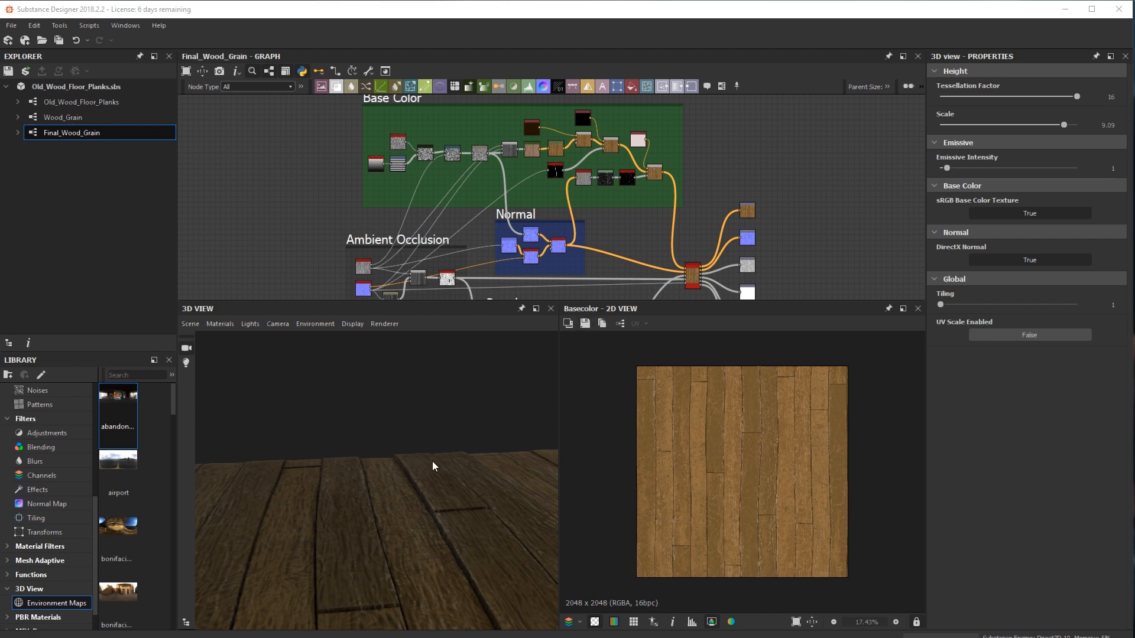
pyautogui.moveTo(240, 498)
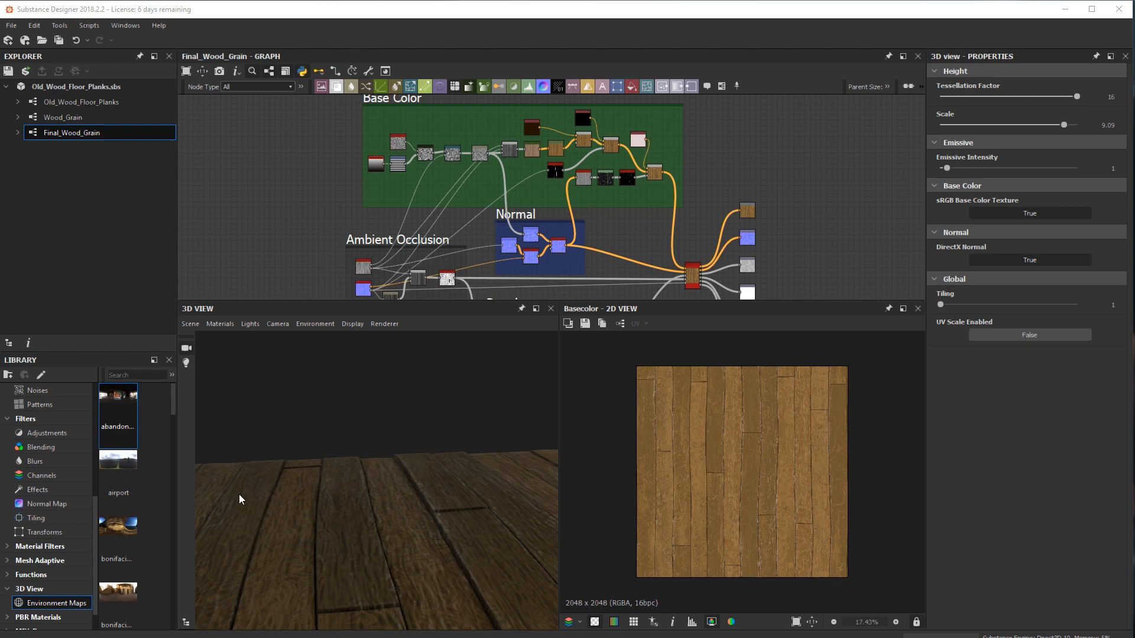
pyautogui.moveTo(308, 565)
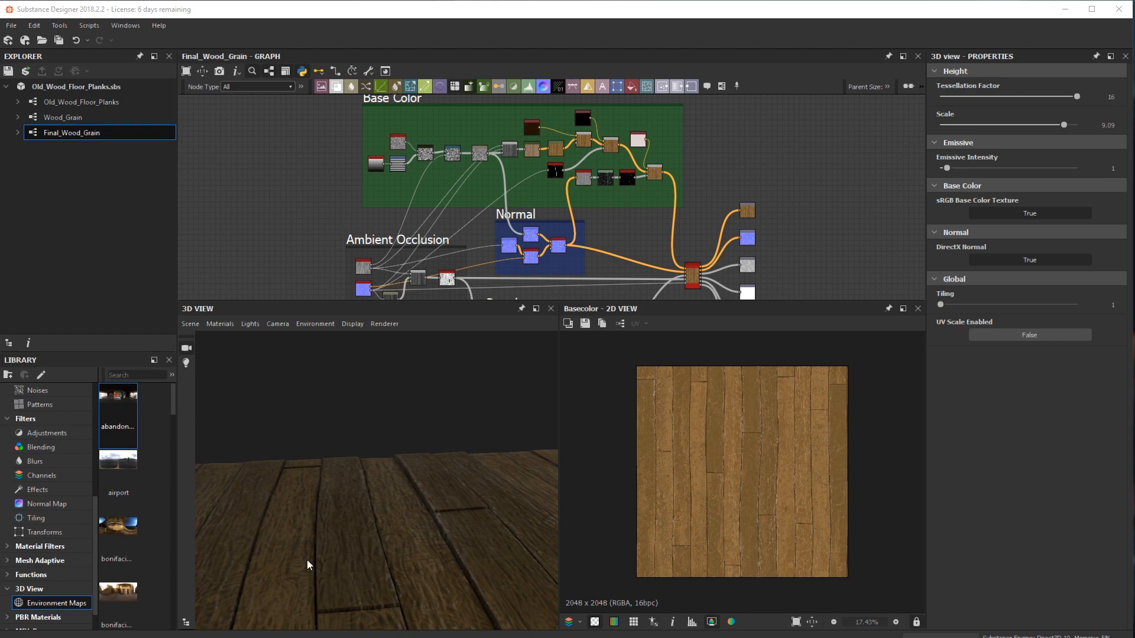
pyautogui.moveTo(340, 534)
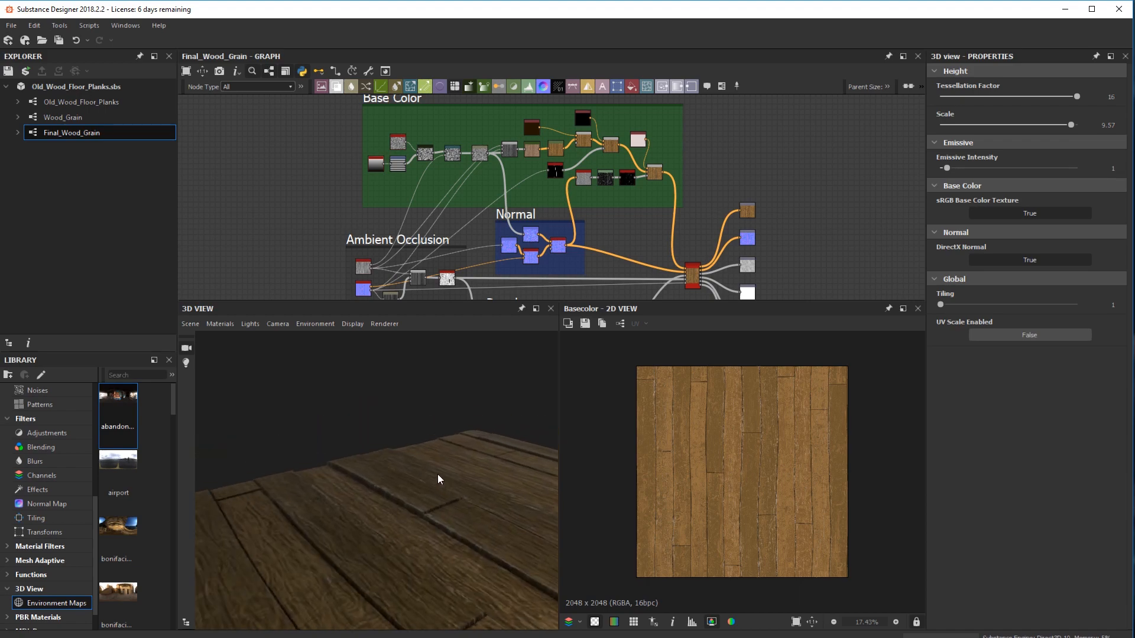
pyautogui.moveTo(437, 479)
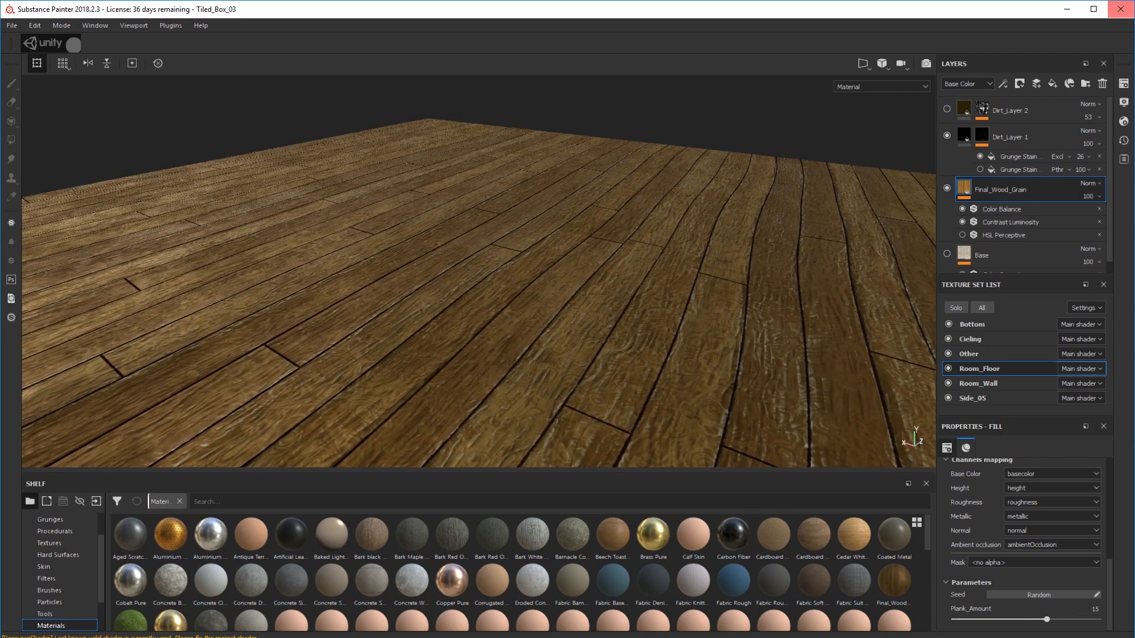
pyautogui.moveTo(1124, 83)
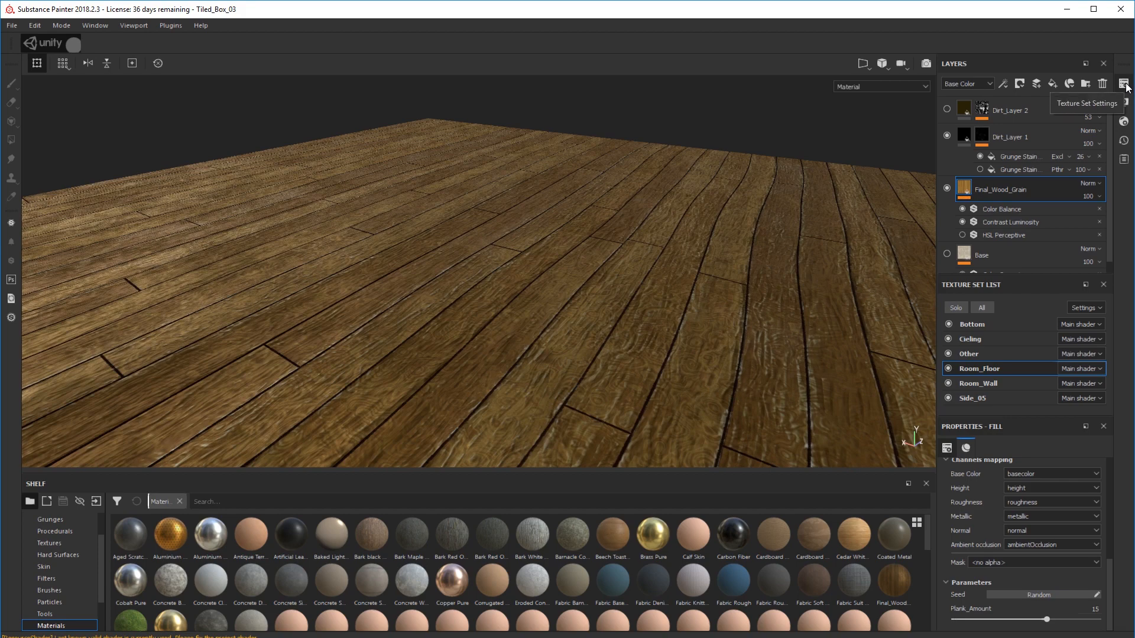
# Add a Displacement channel to the floor texture set via Texture Set Settings.
pyautogui.click(1124, 83)
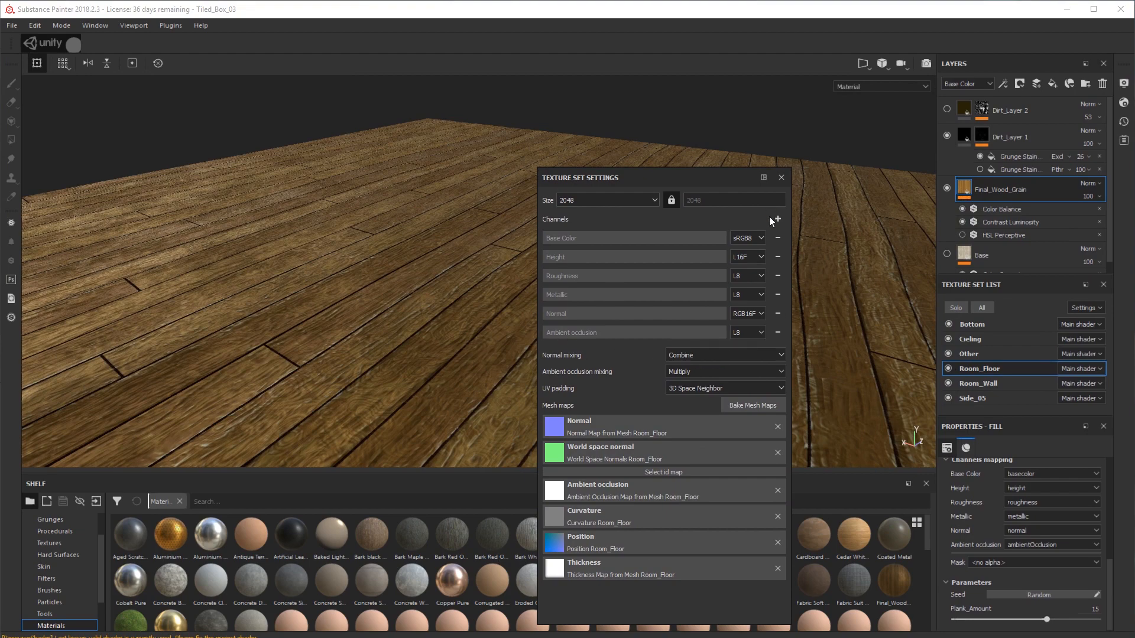
pyautogui.click(776, 218)
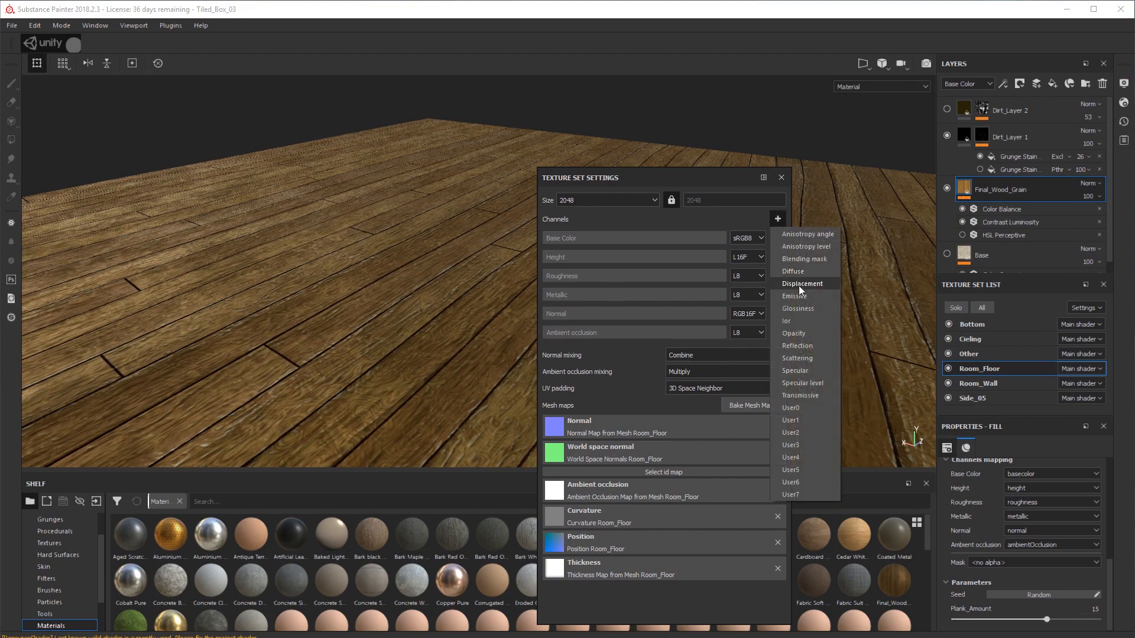
pyautogui.click(803, 282)
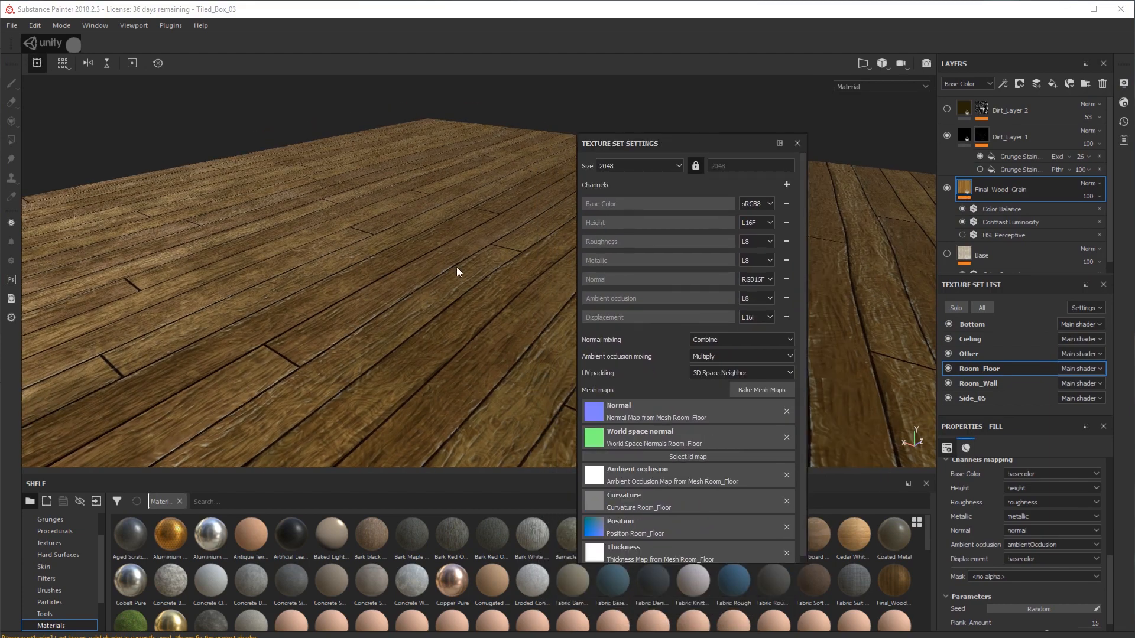
pyautogui.moveTo(900, 119)
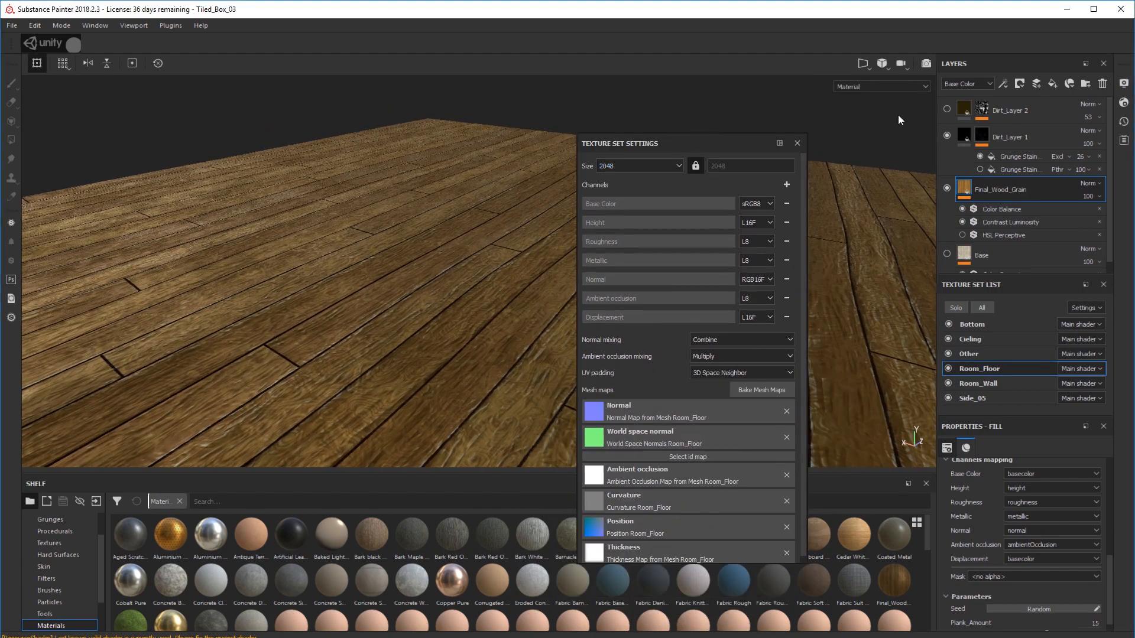
# Enable Parallax Occlusion Mapping in Shader Settings with raised strength and sample counts.
pyautogui.click(796, 143)
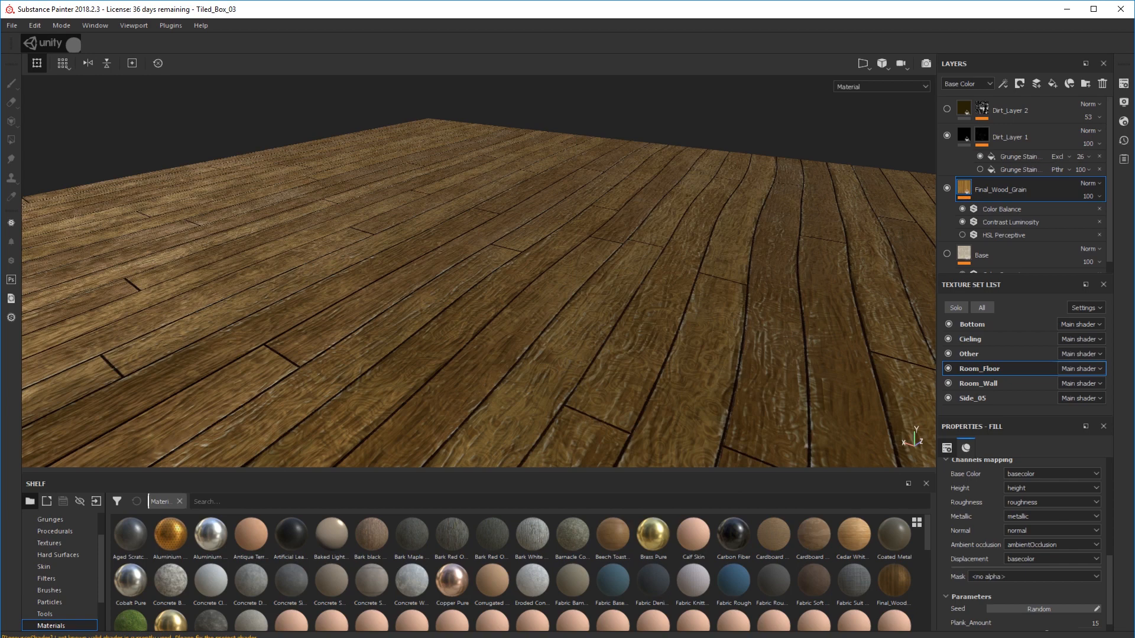
pyautogui.moveTo(1004, 231)
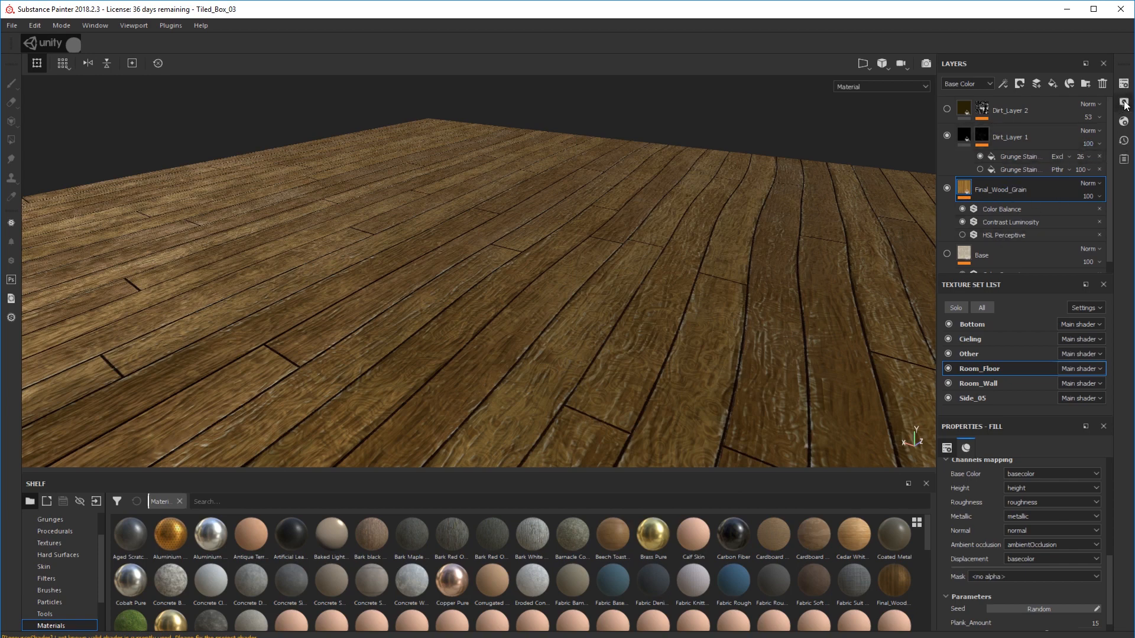
pyautogui.click(1124, 102)
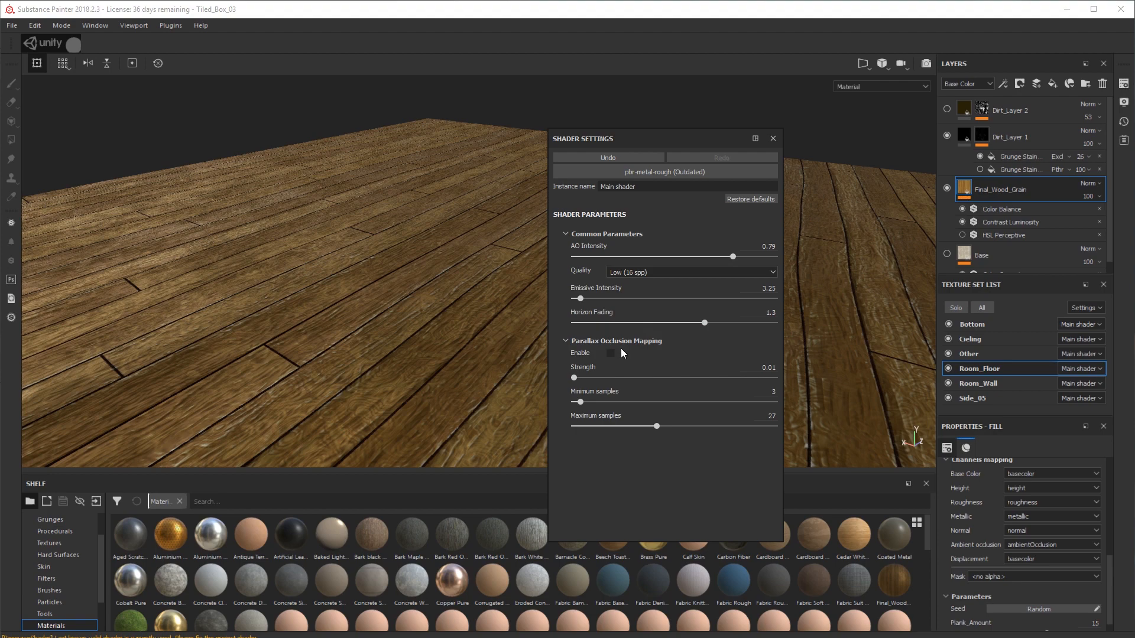
pyautogui.click(610, 353)
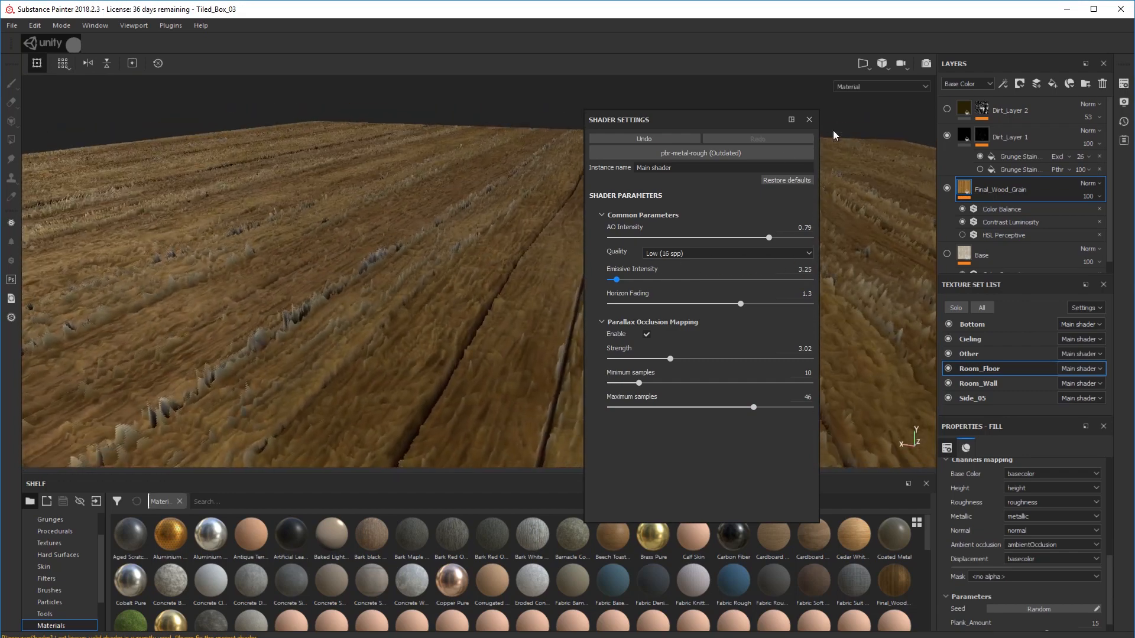
pyautogui.click(809, 119)
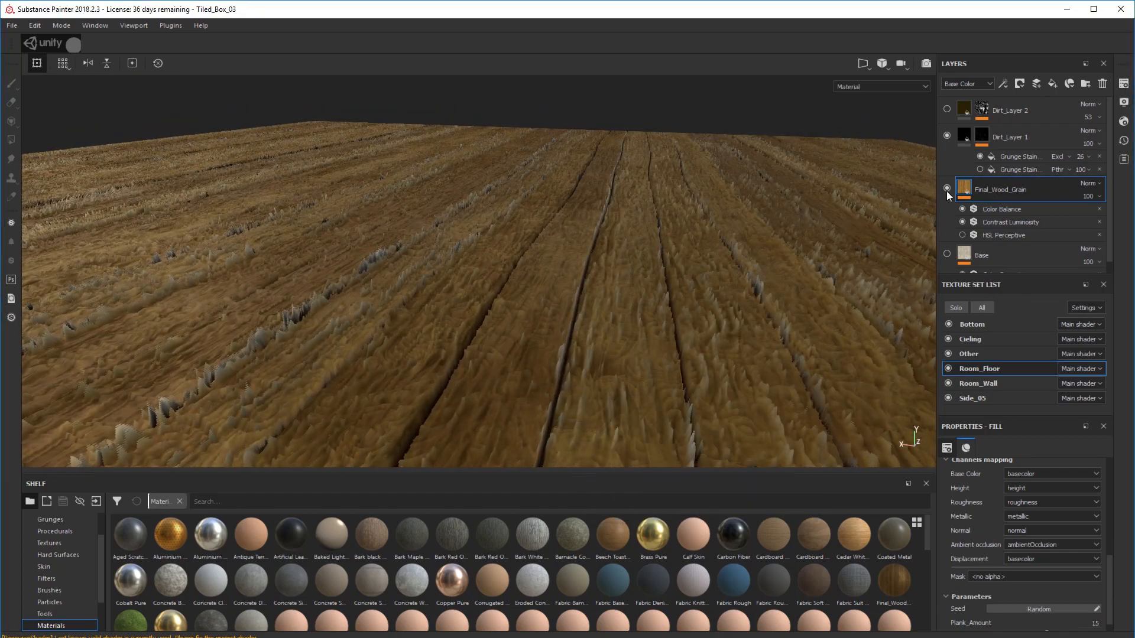
# Map the Final_Wood_Grain fill's Displacement channel to its height output instead of base color.
pyautogui.doubleClick(1002, 189)
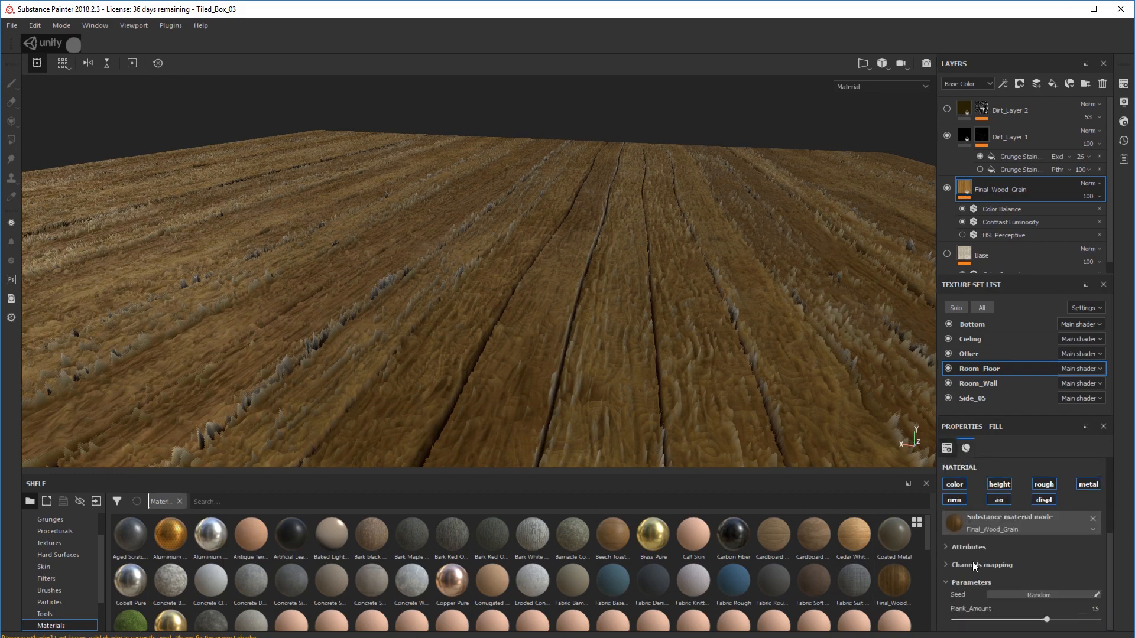
pyautogui.moveTo(930, 177)
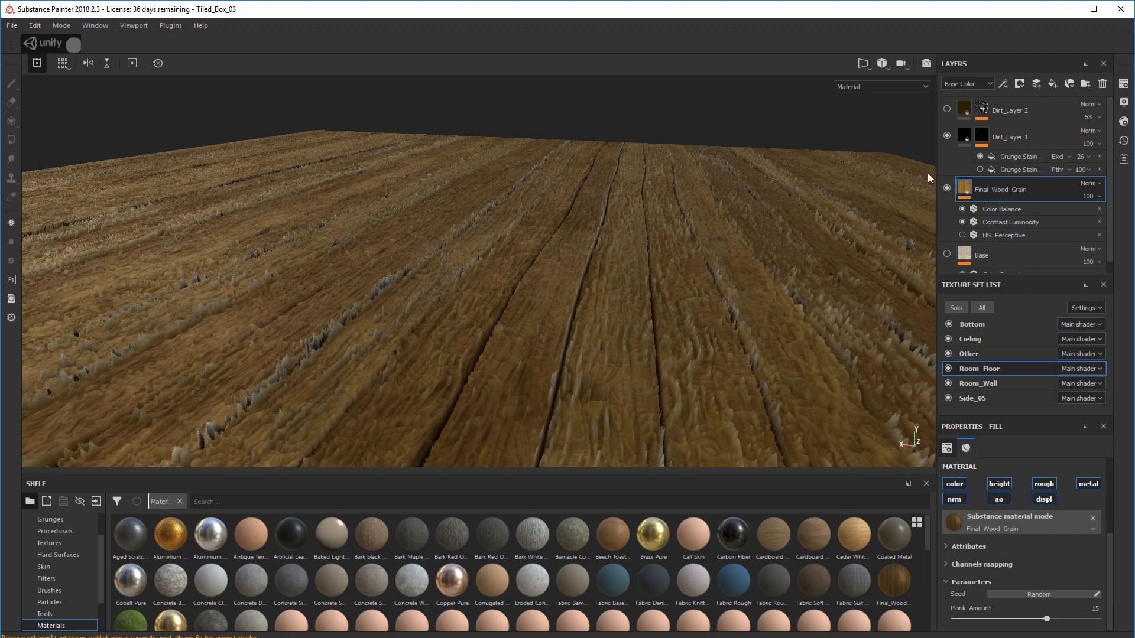
pyautogui.moveTo(962, 431)
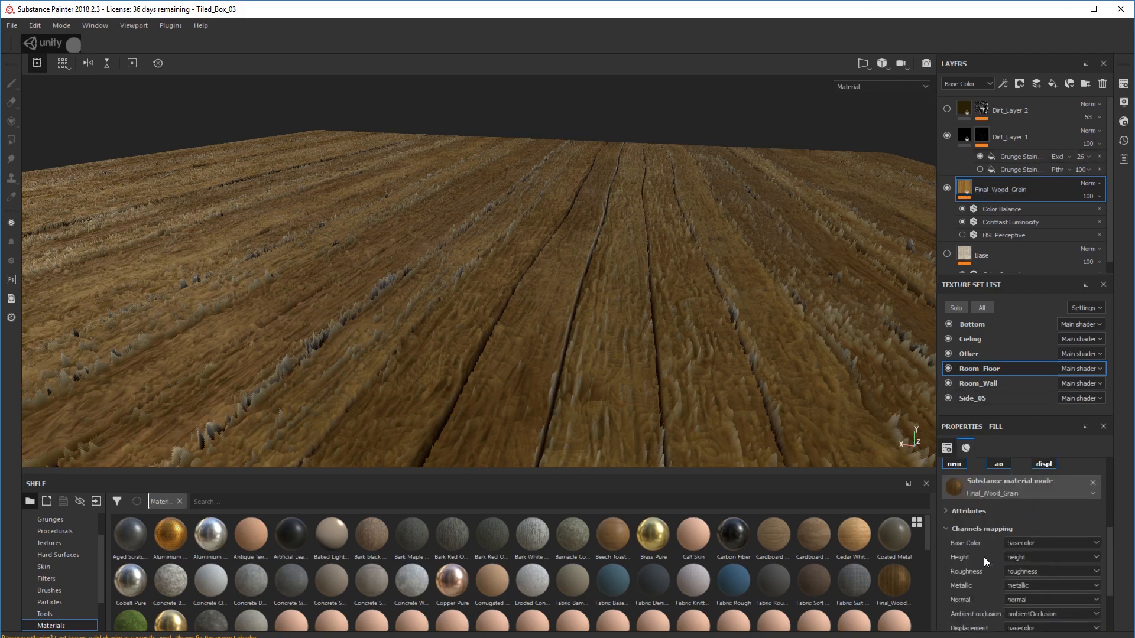
pyautogui.scroll(-3)
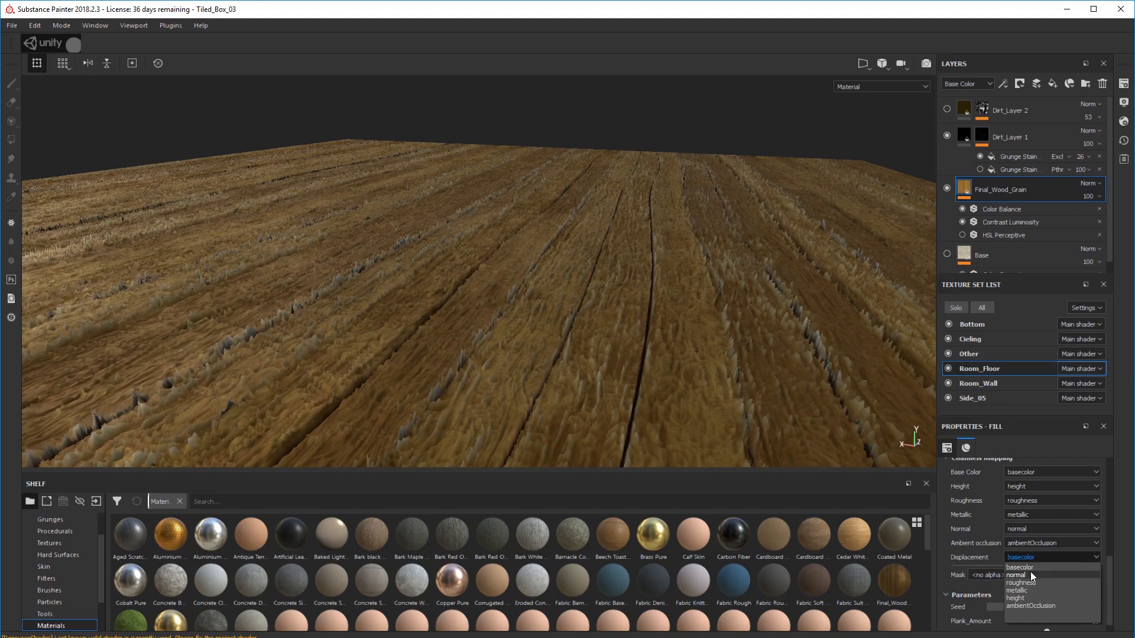
pyautogui.click(1015, 598)
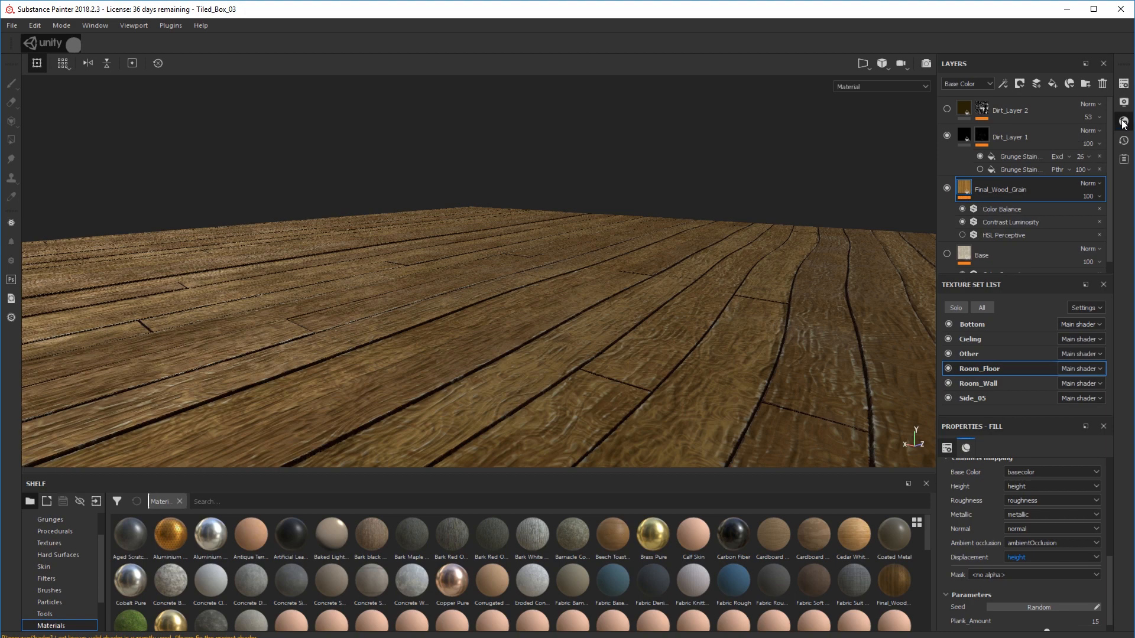
pyautogui.click(1123, 121)
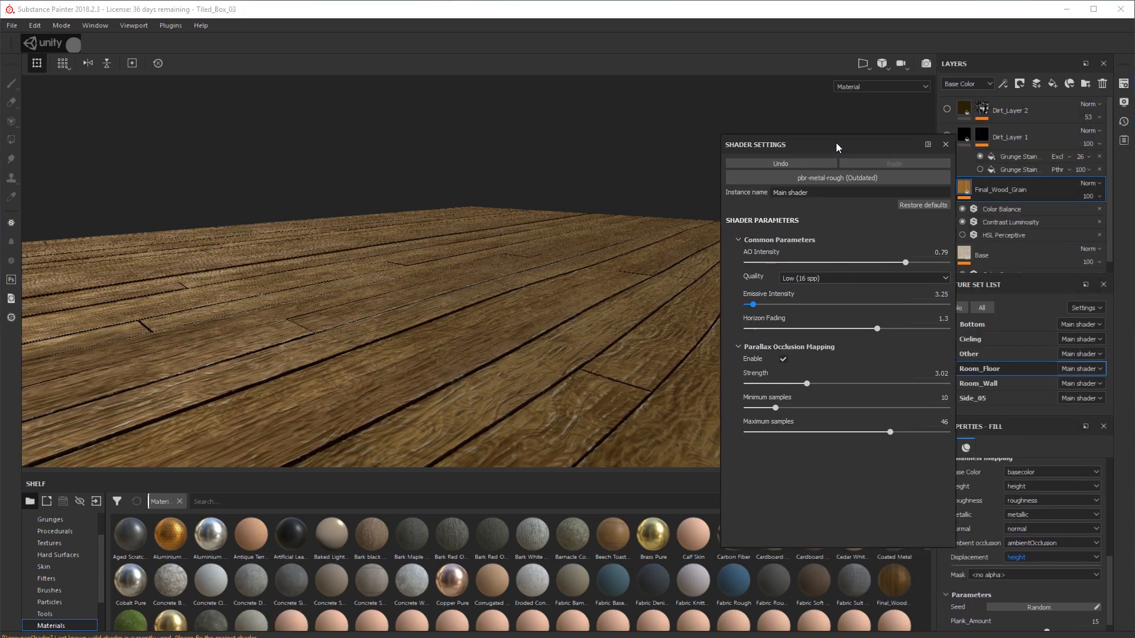